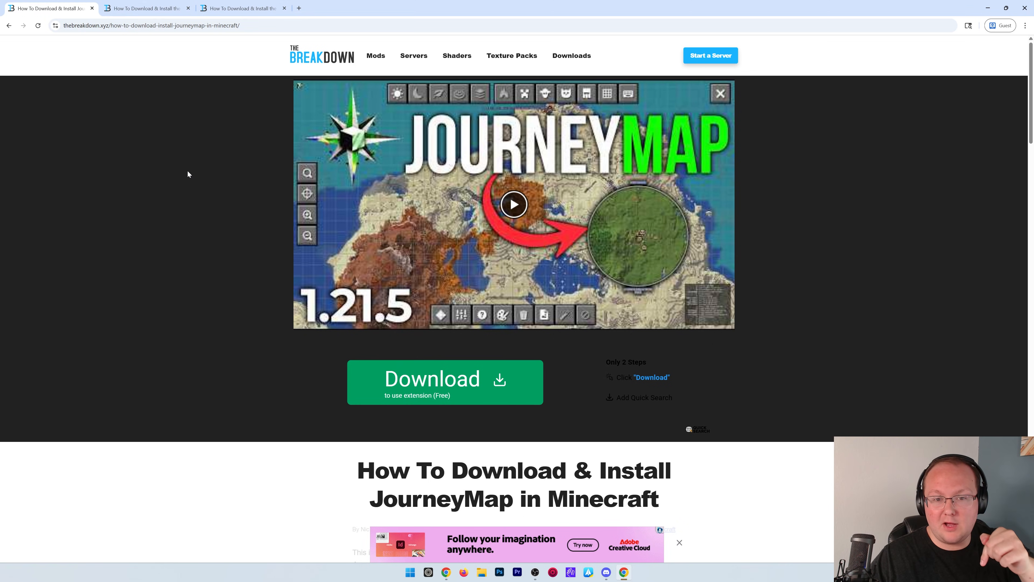
pyautogui.moveTo(185, 211)
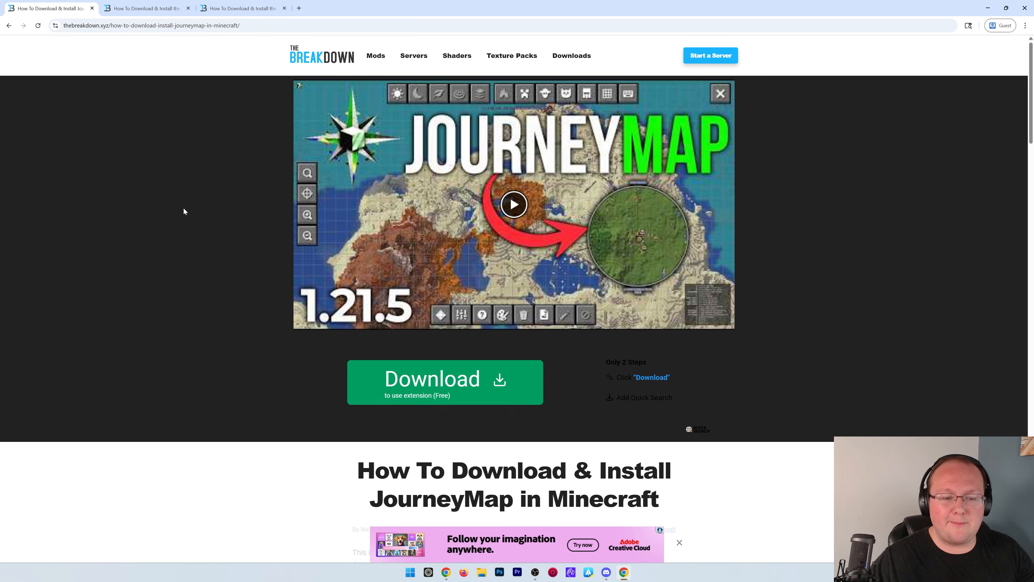
# Step: Glance at the FabricAPI guide, then return to the JourneyMap article and its Download JourneyMap link
pyautogui.click(145, 7)
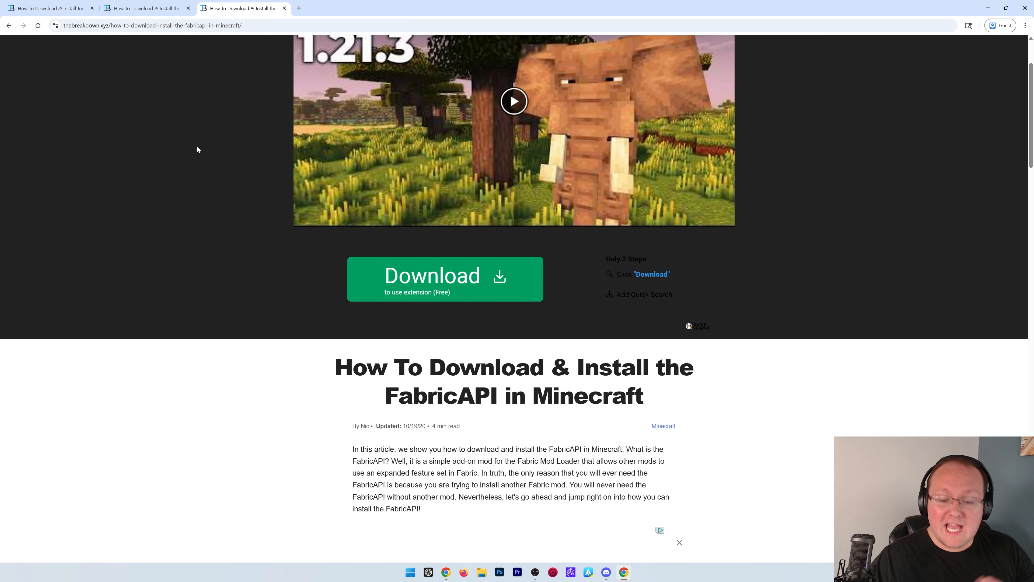
pyautogui.click(46, 8)
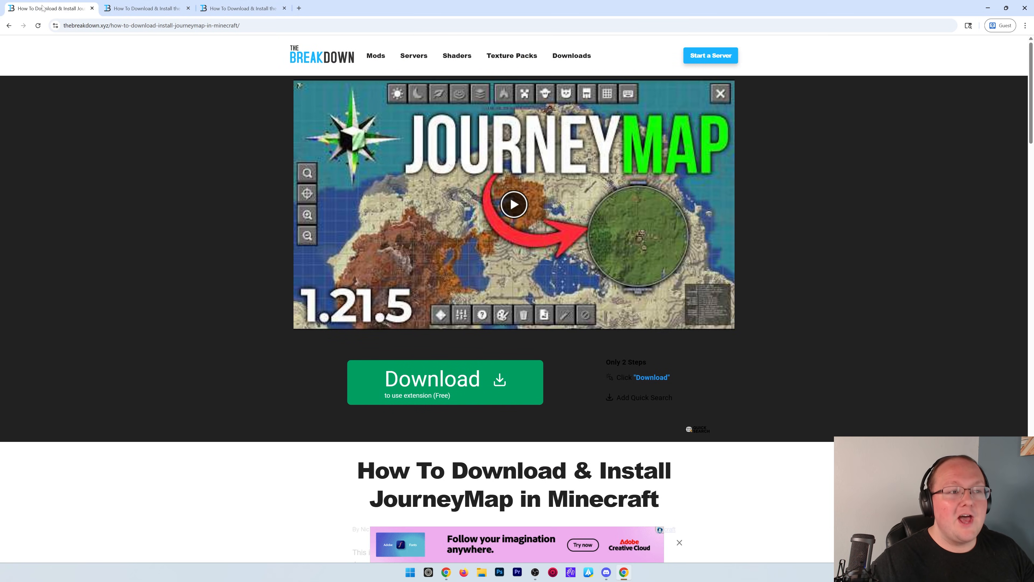
pyautogui.scroll(-3)
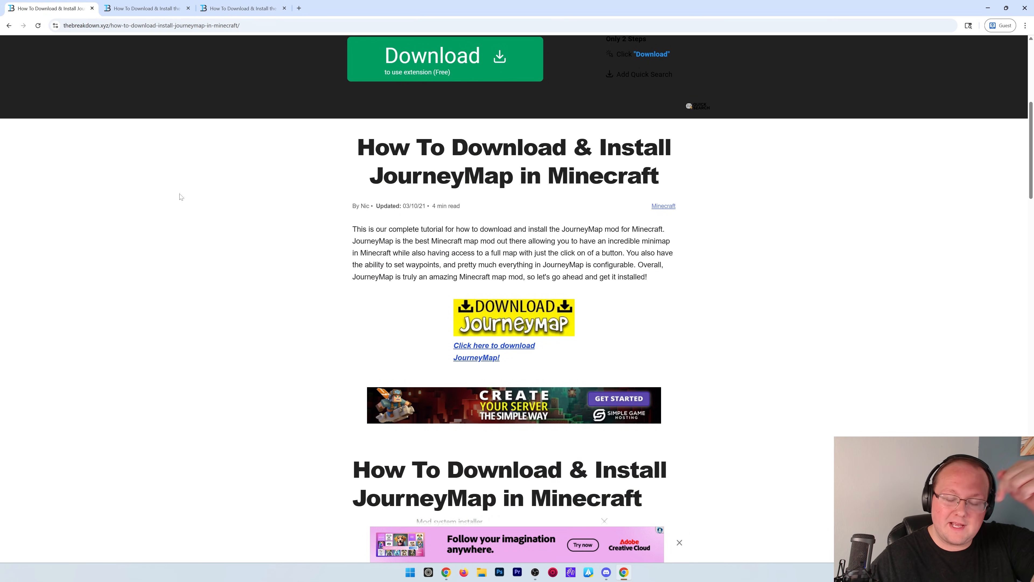
pyautogui.moveTo(394, 176)
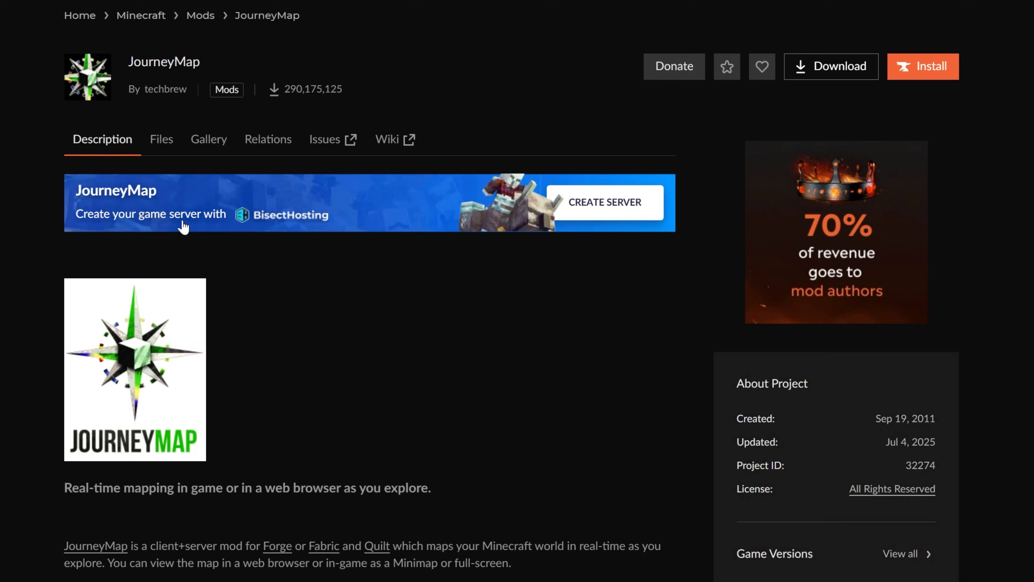
pyautogui.moveTo(296, 296)
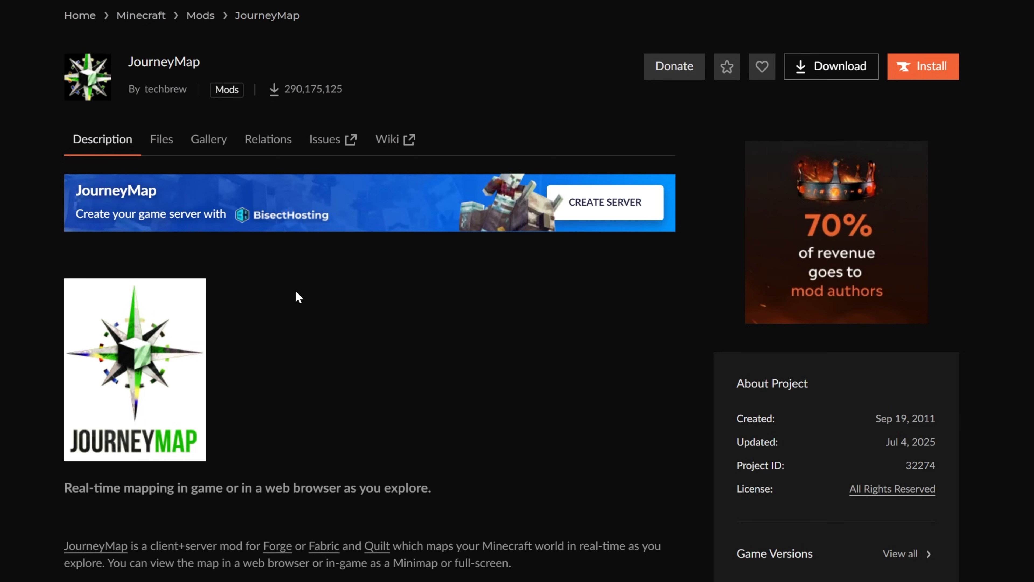
# Step: Show JourneyMap's Files list and limit it to Fabric builds
pyautogui.click(161, 139)
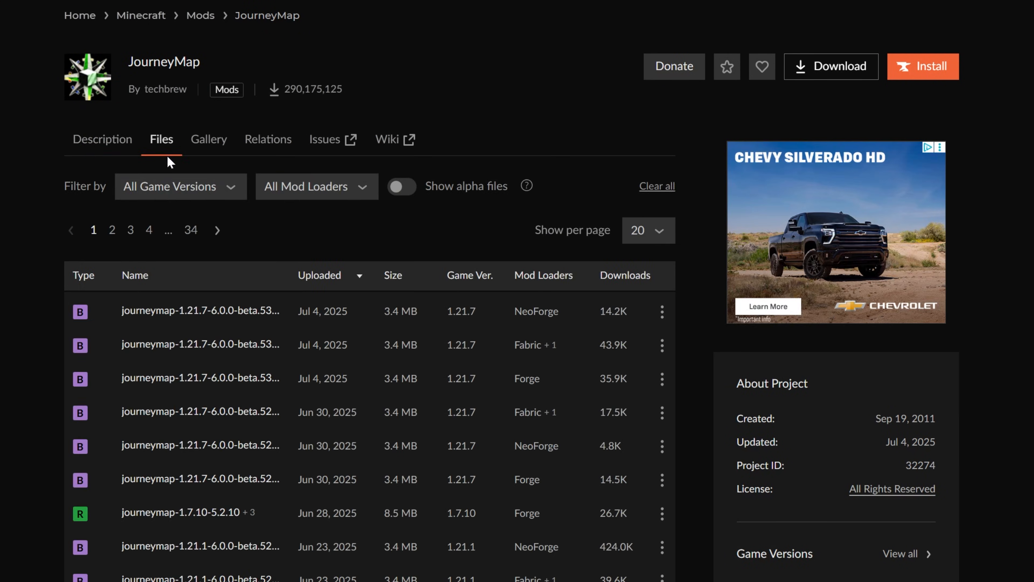
pyautogui.scroll(-3)
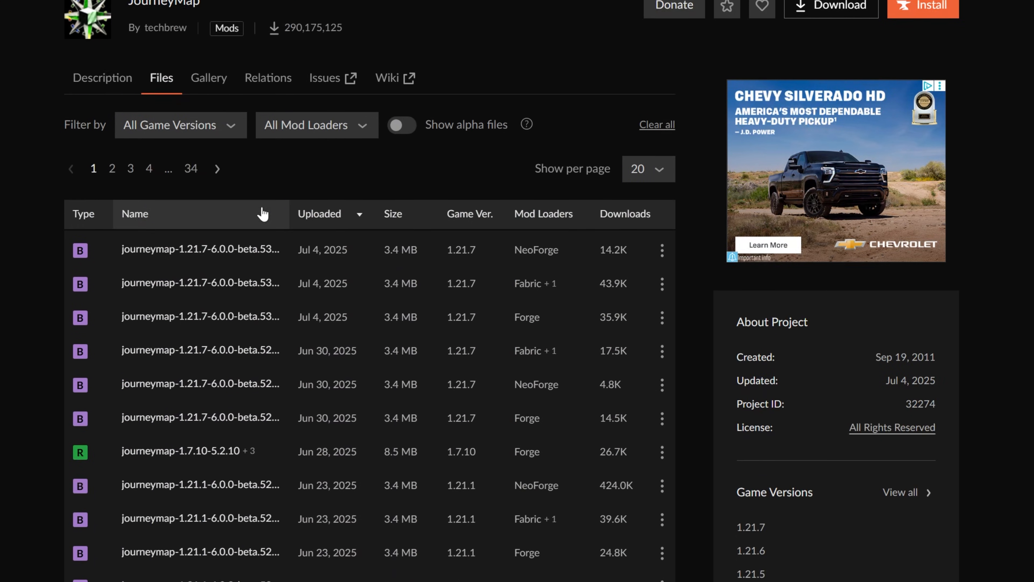
pyautogui.scroll(-3)
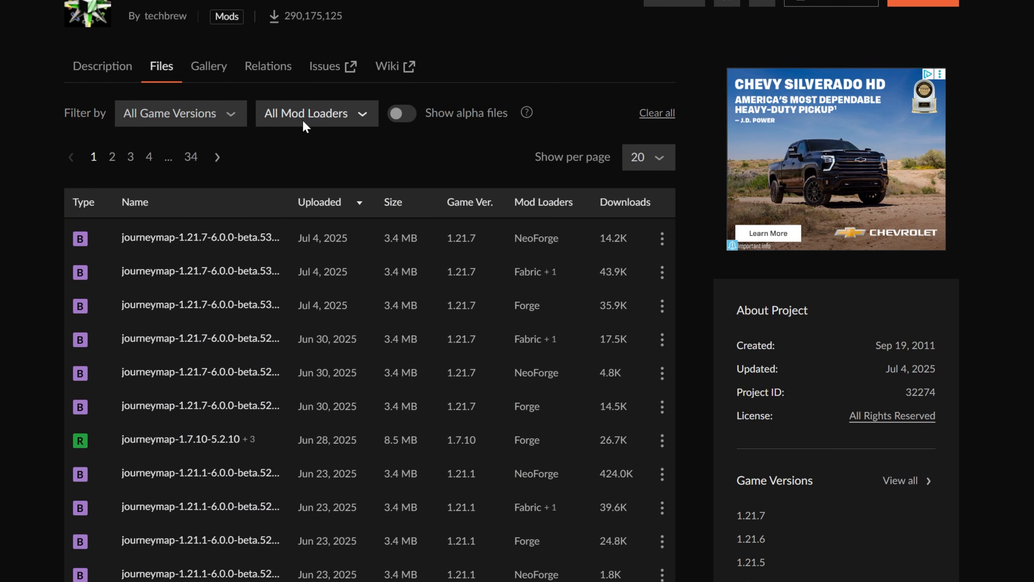
pyautogui.click(315, 112)
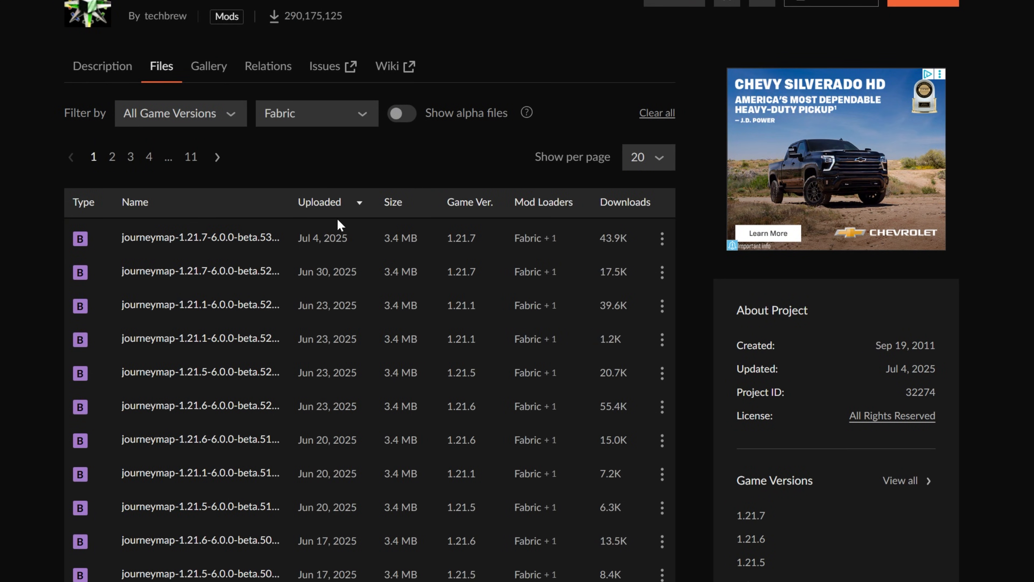
# Step: Filter the files further to game version 1.21.7, leaving two beta files
pyautogui.scroll(-3)
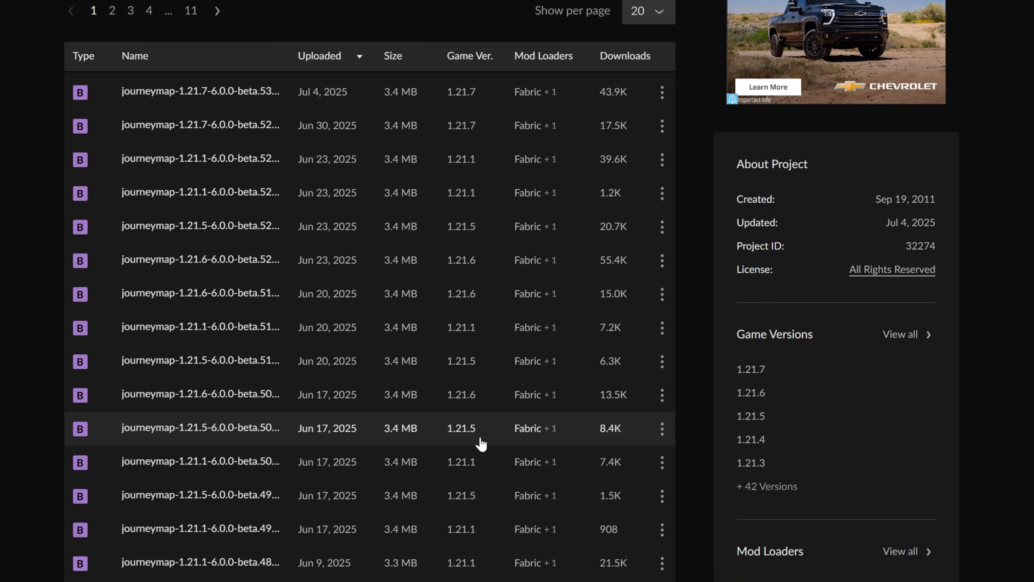
pyautogui.click(175, 113)
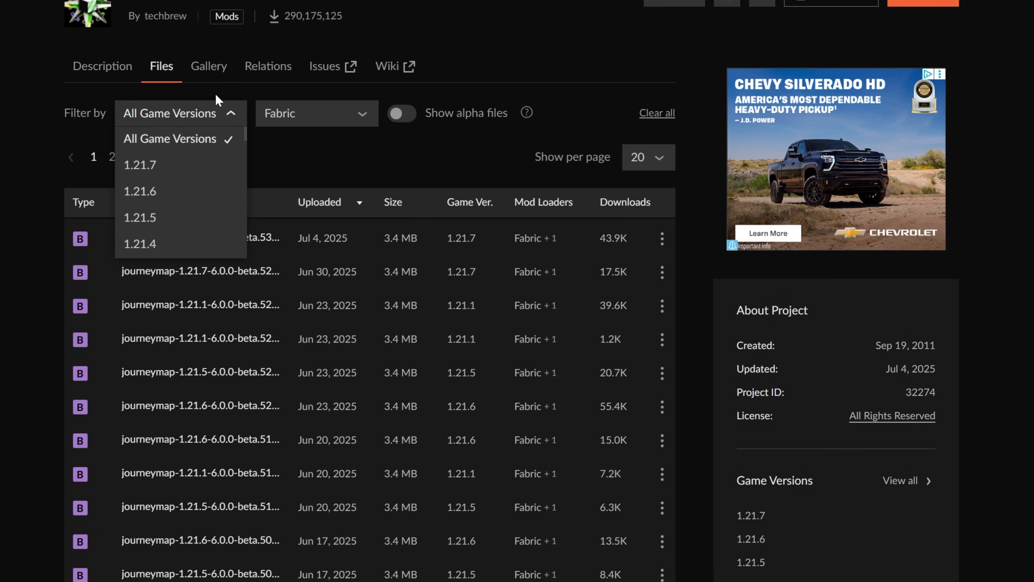
pyautogui.click(140, 165)
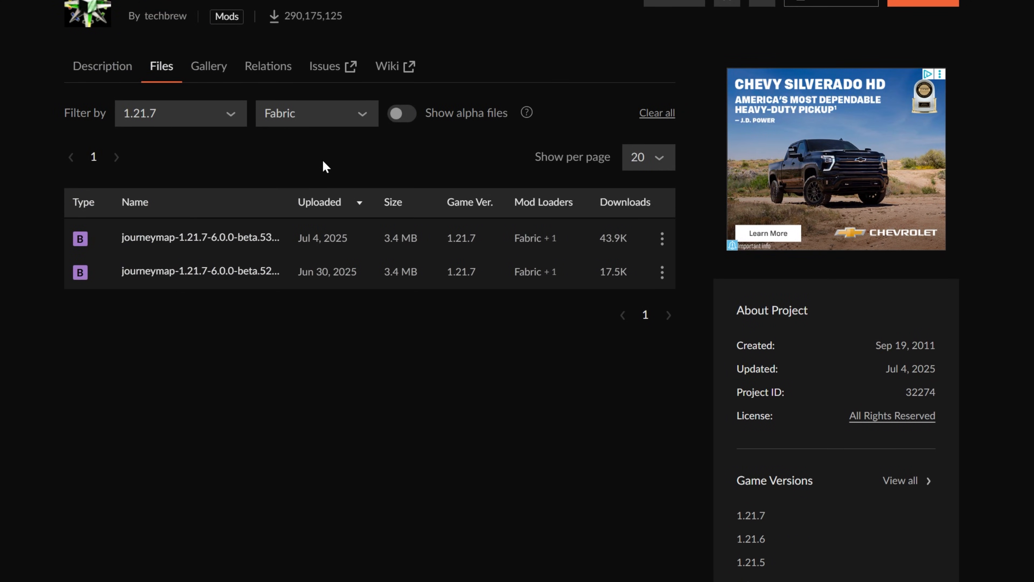
pyautogui.moveTo(541, 229)
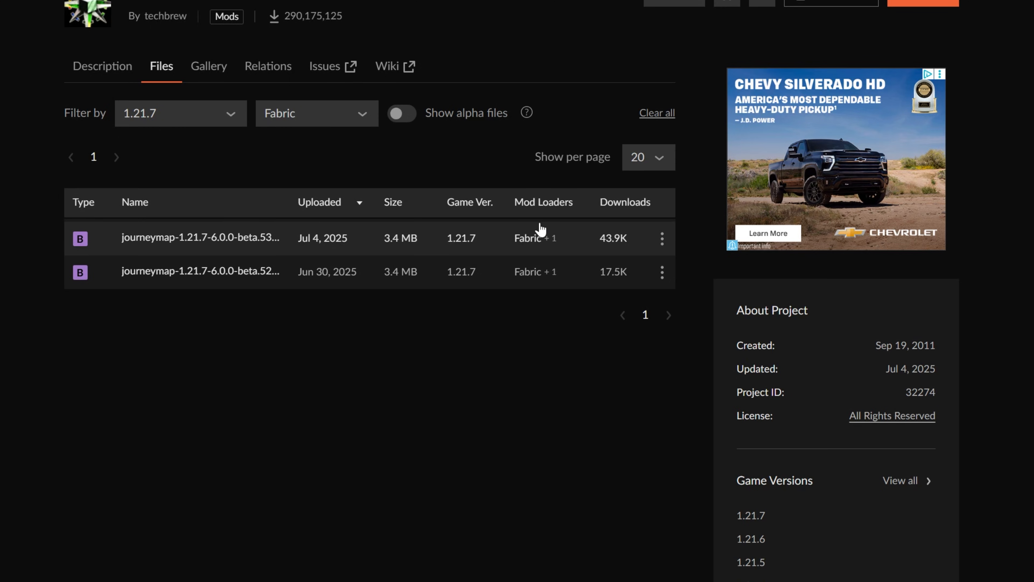
pyautogui.moveTo(618, 453)
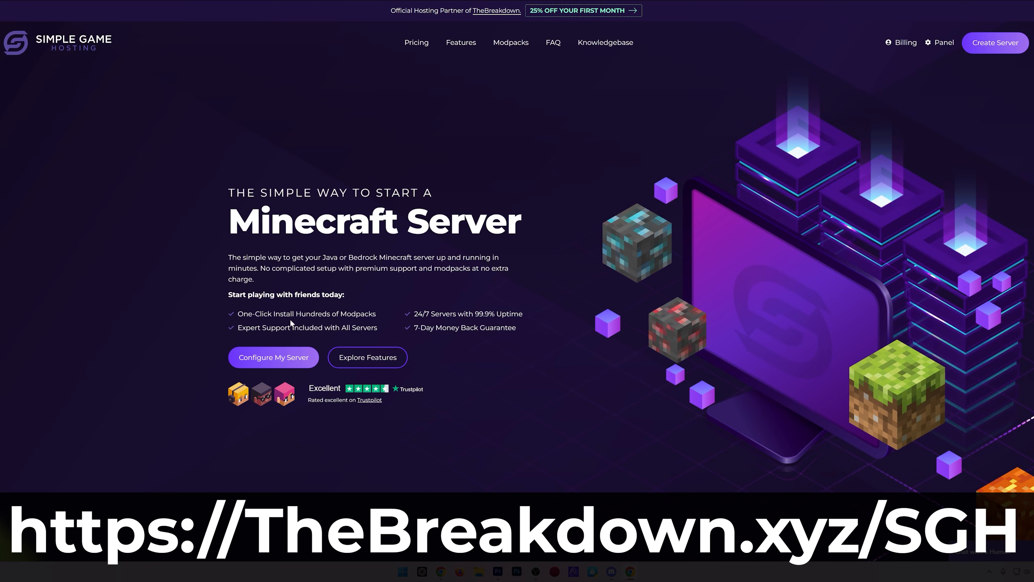
# Step: Scroll past the Simple Game Hosting offer toward the Fabric Mod Loader tutorial
pyautogui.scroll(-3)
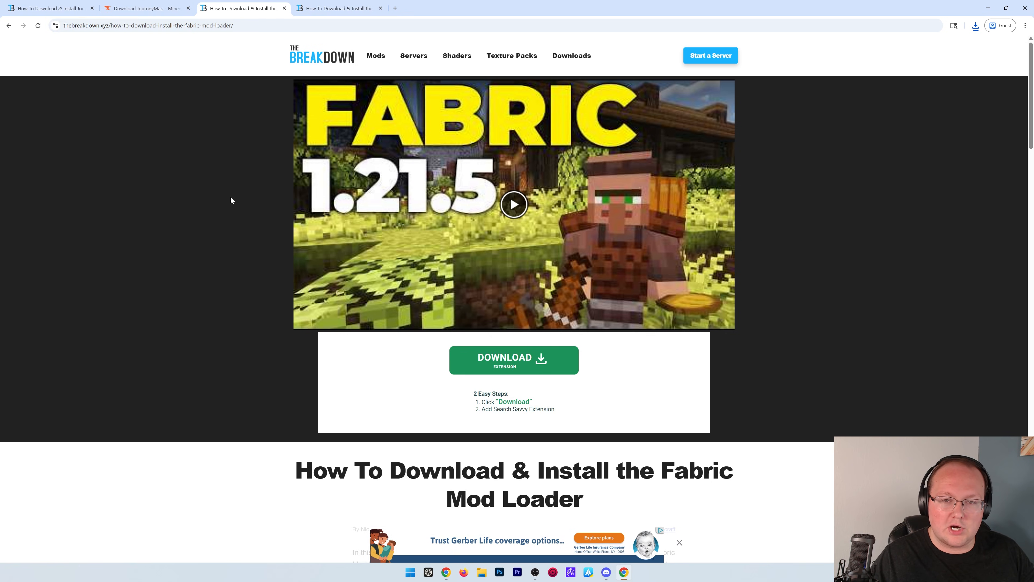
# Step: Follow the tutorial's Download Fabric link and download the Fabric installer for Windows
pyautogui.scroll(-3)
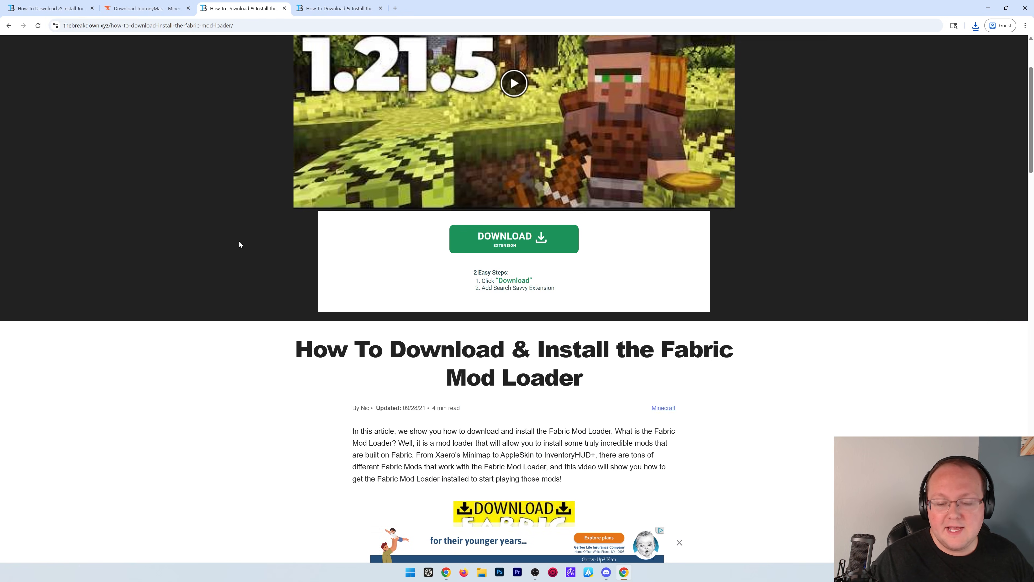
pyautogui.scroll(-3)
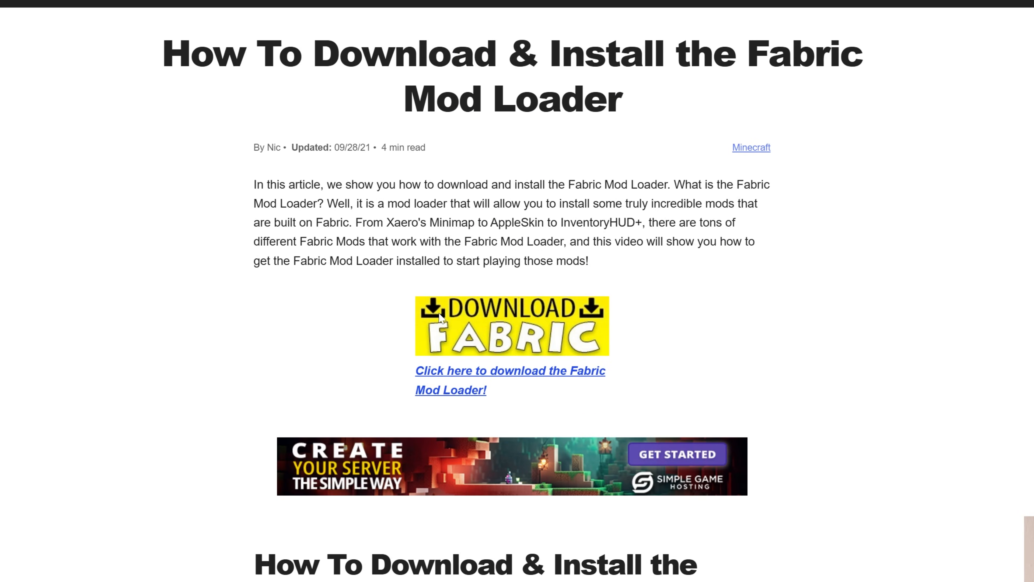
pyautogui.click(512, 325)
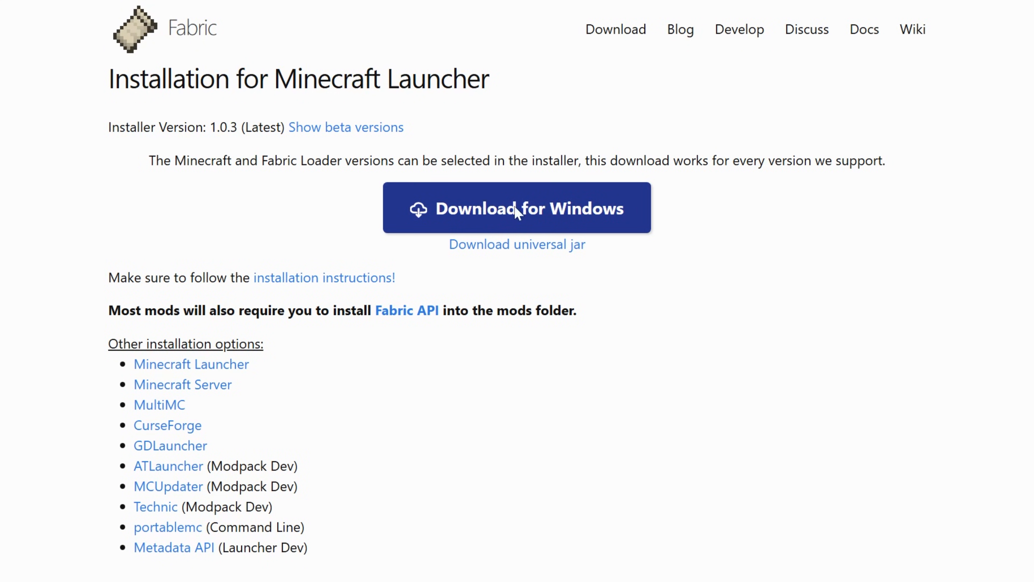
pyautogui.click(517, 208)
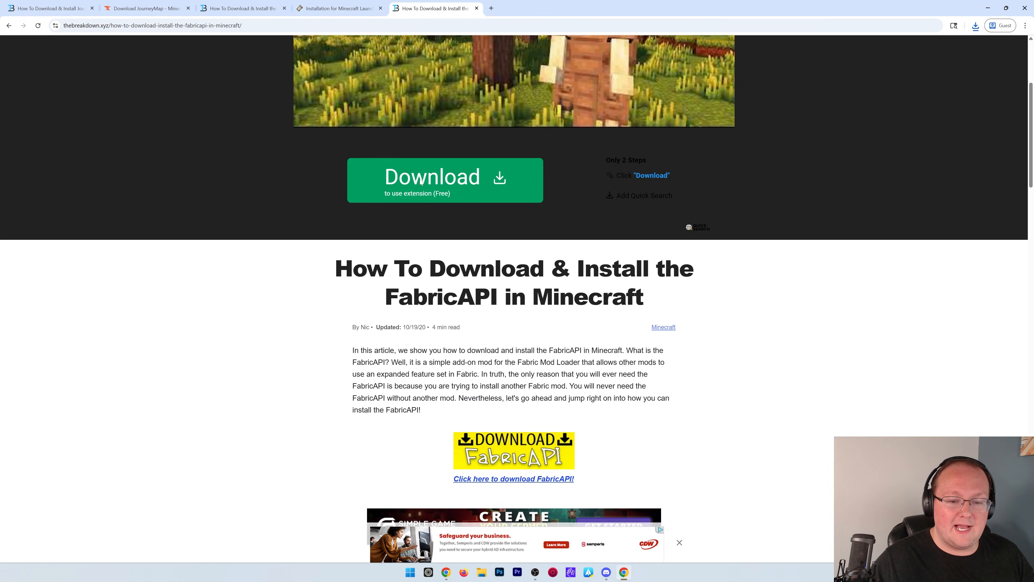
# Step: From the FabricAPI guide, reach Fabric API's CurseForge Files list and its game version filter
pyautogui.doubleClick(441, 297)
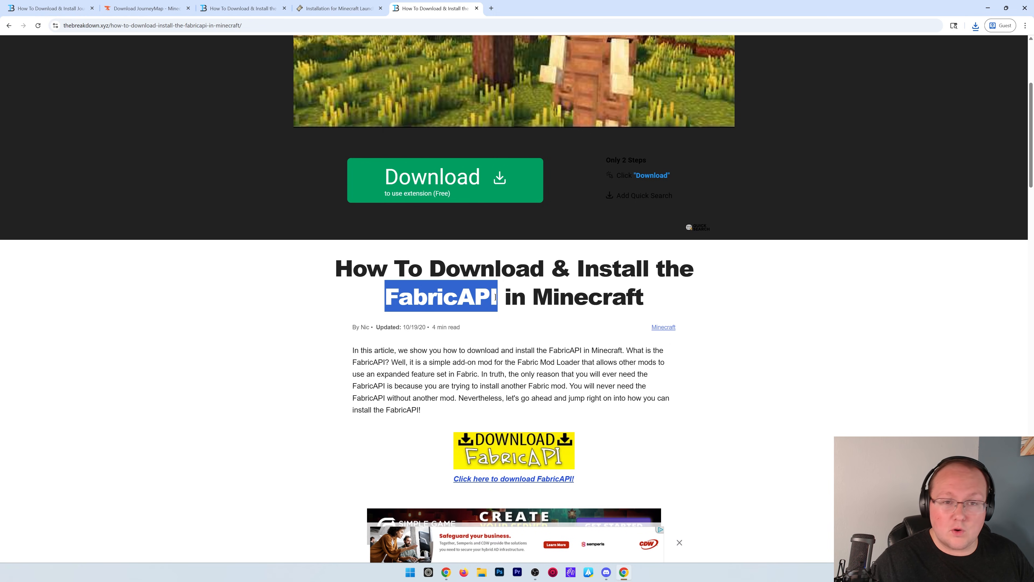
pyautogui.scroll(-3)
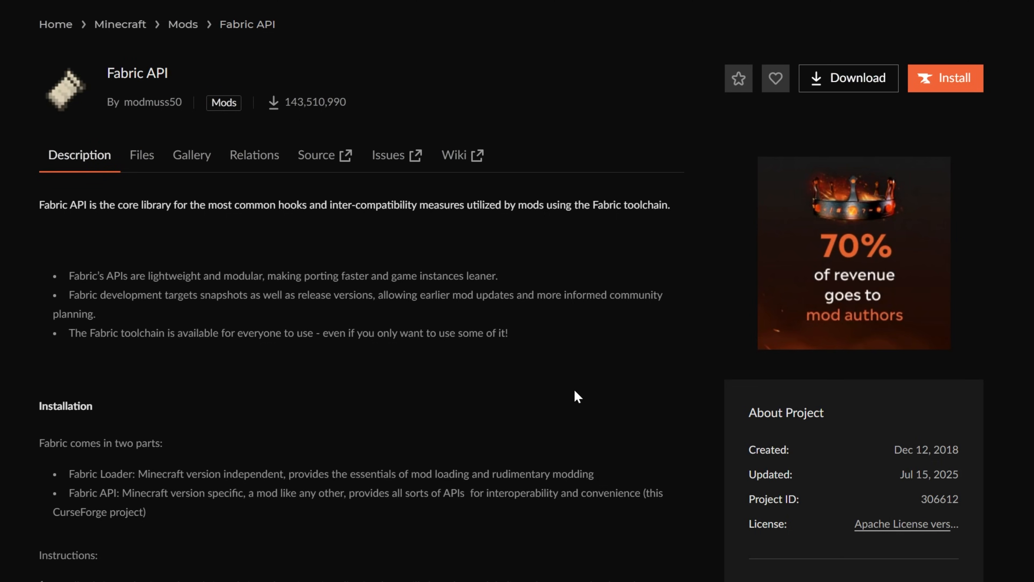
pyautogui.click(141, 155)
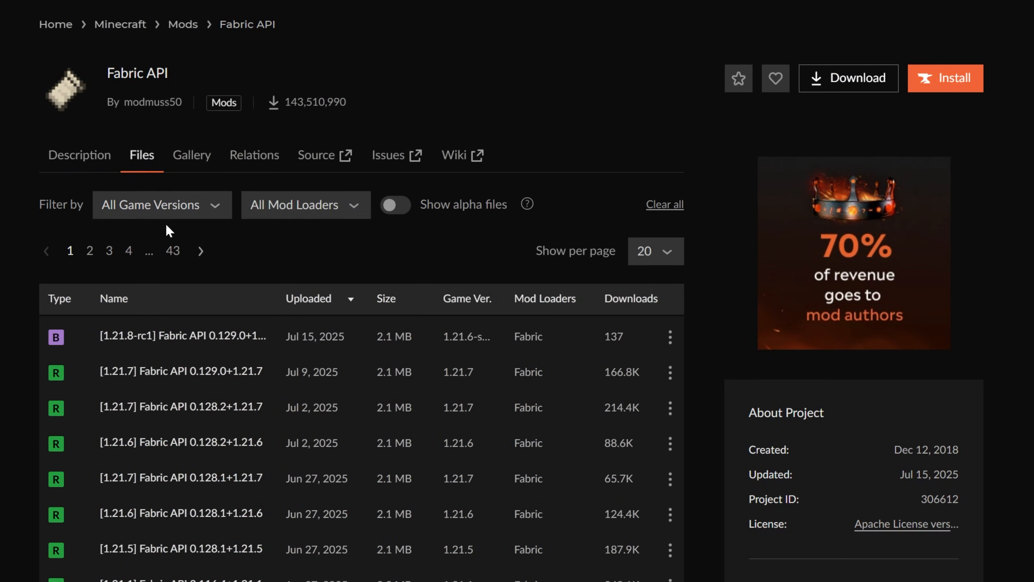
pyautogui.click(161, 204)
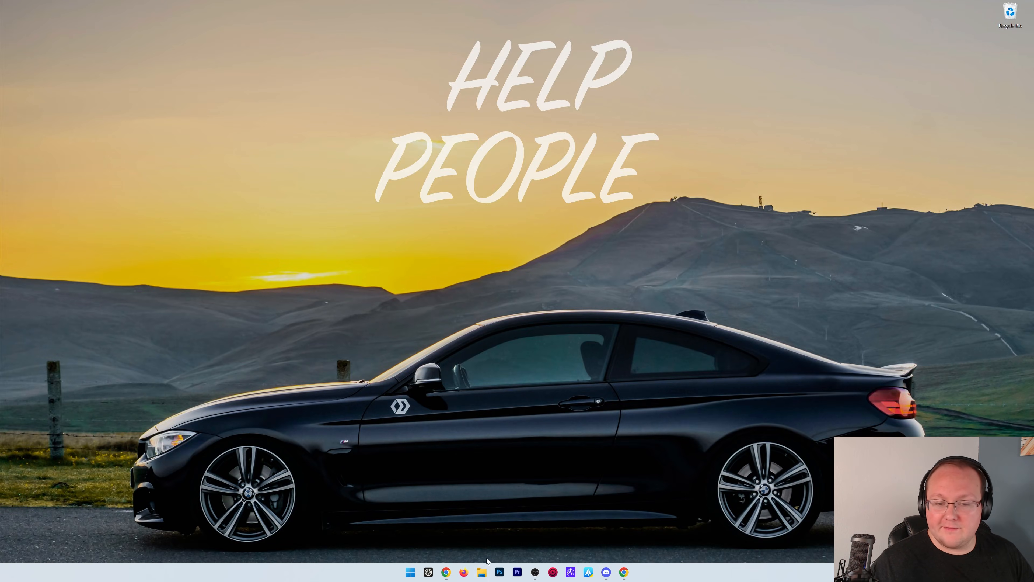
# Step: Visit the Downloads folder holding the JourneyMap, Fabric API and installer files, then close Explorer
pyautogui.click(481, 572)
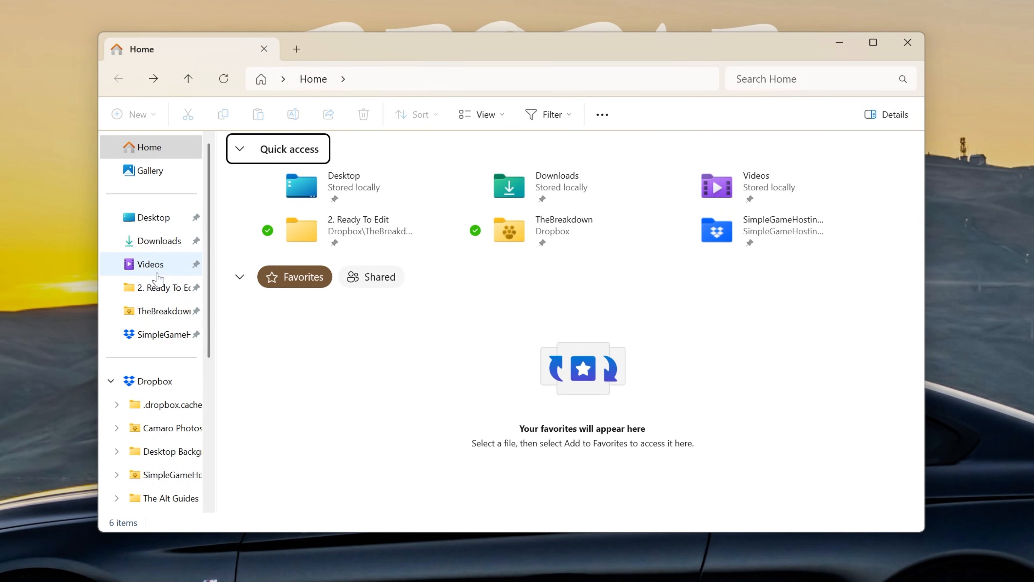
pyautogui.click(159, 240)
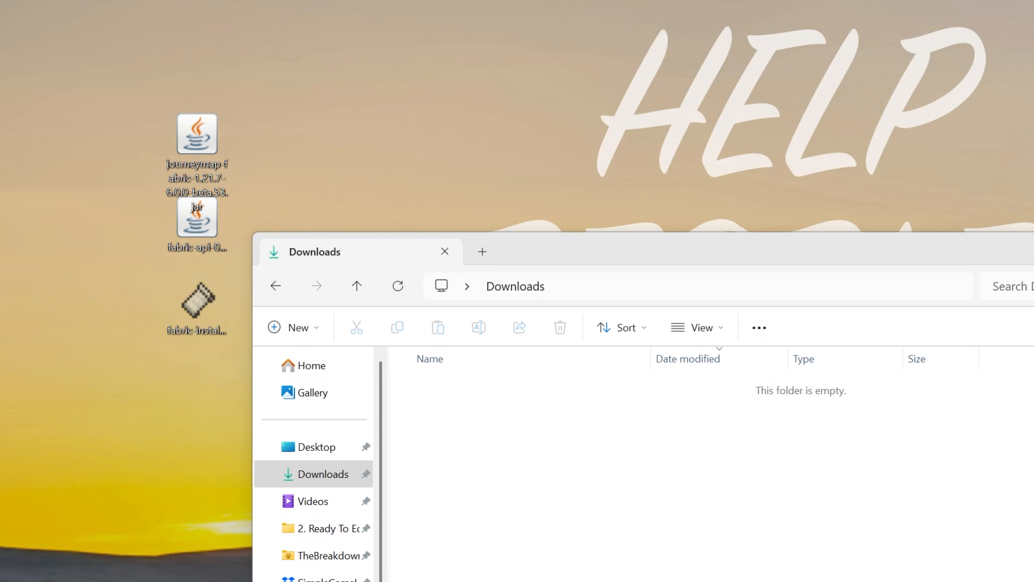
pyautogui.click(445, 252)
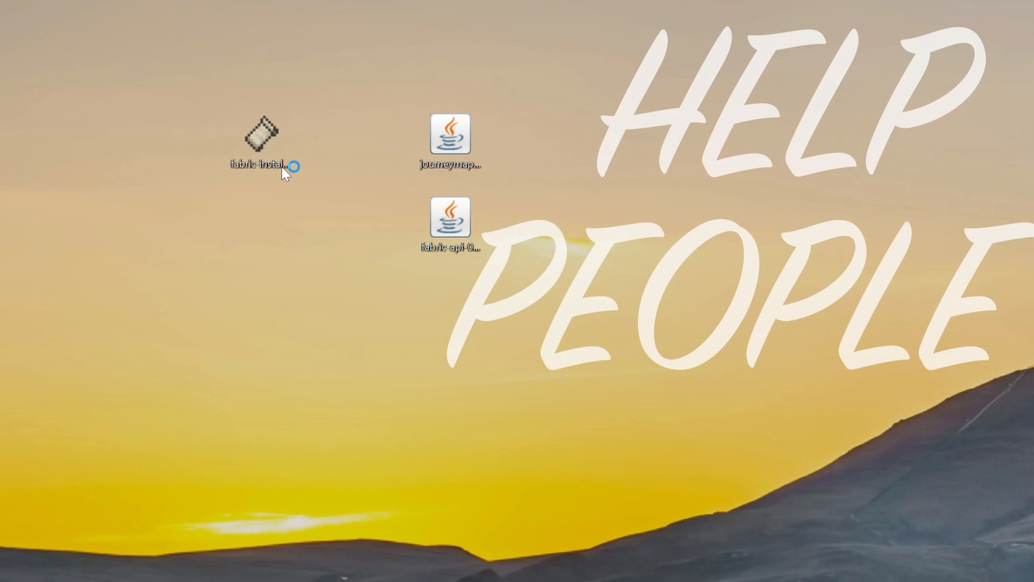
# Step: Run the Fabric installer, install loader 0.16.14 for Minecraft 1.21.7, and close it
pyautogui.doubleClick(260, 135)
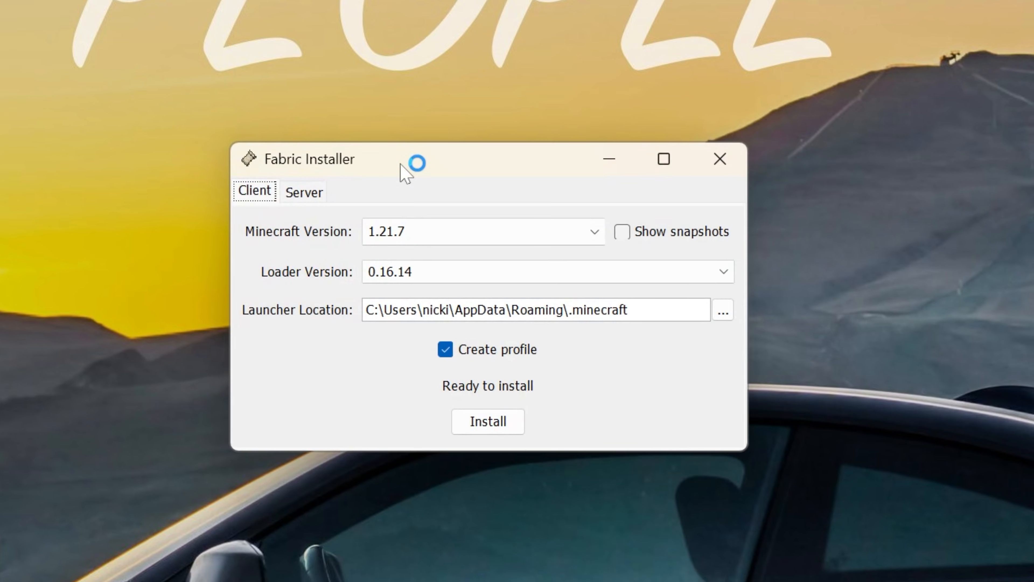
pyautogui.click(487, 422)
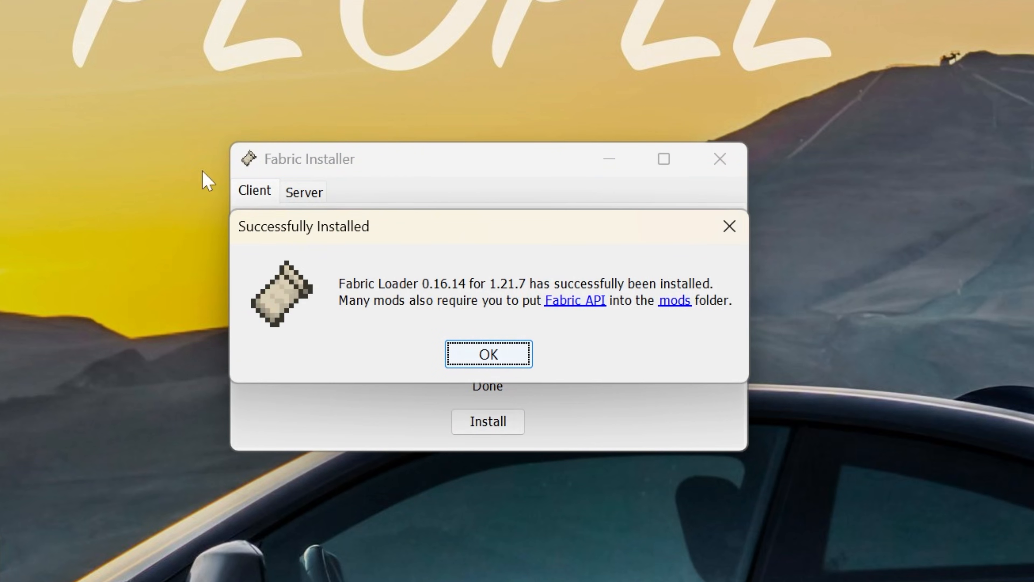
pyautogui.click(487, 354)
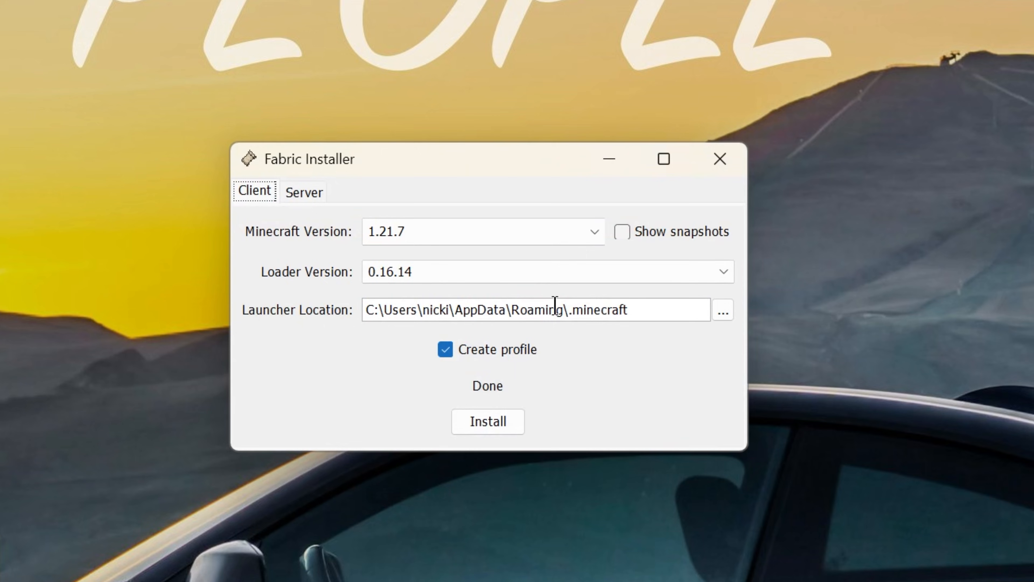
pyautogui.click(719, 158)
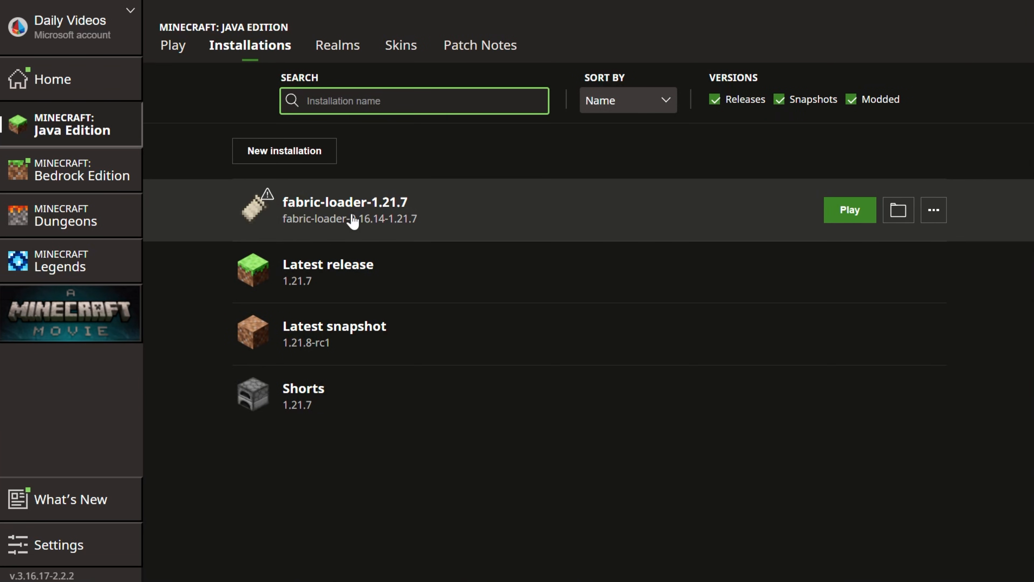
pyautogui.moveTo(896, 119)
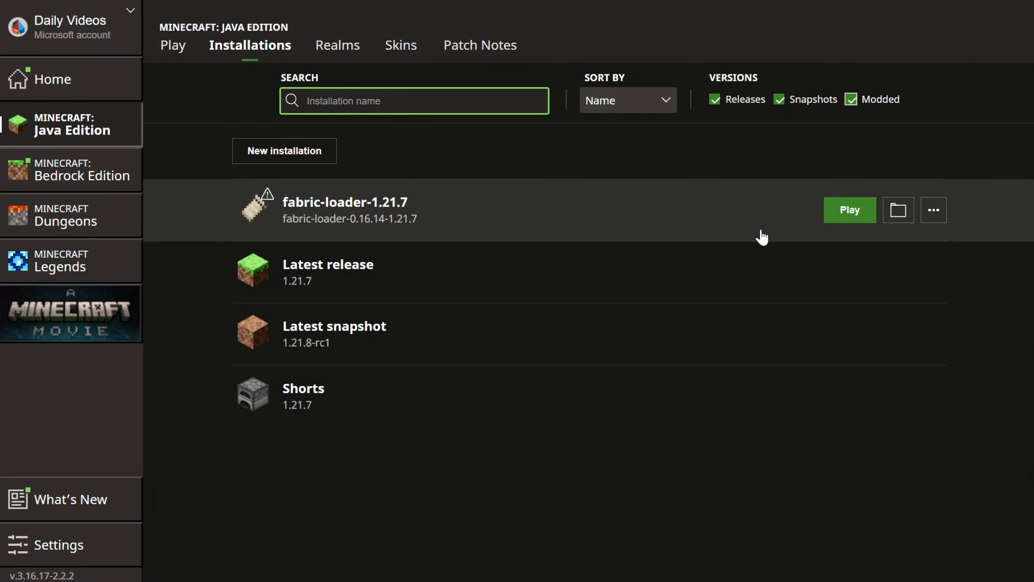
# Step: Enter the fabric-loader-1.21.7 game directory and its mods folder for the mod jars
pyautogui.click(897, 210)
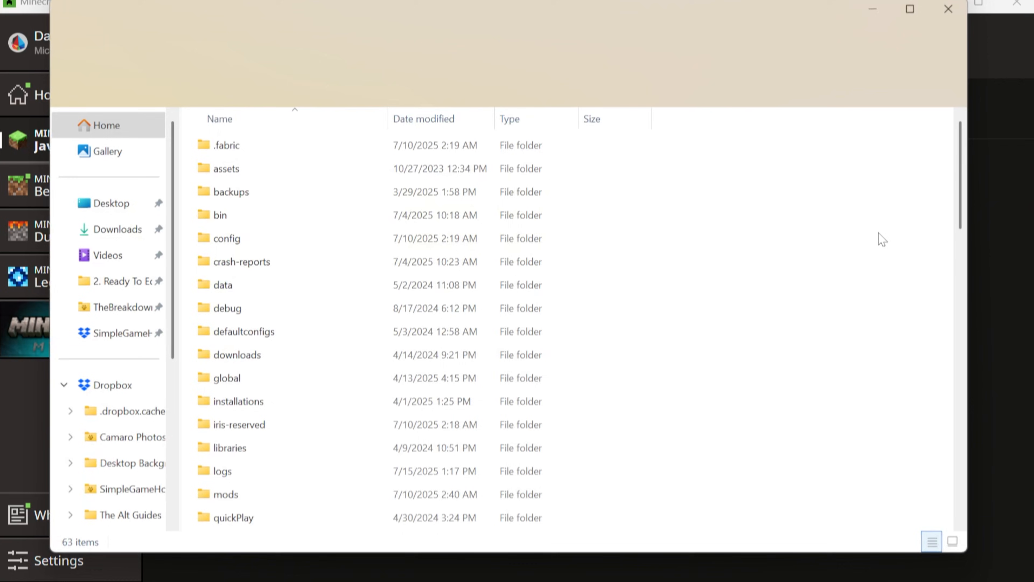
pyautogui.click(226, 494)
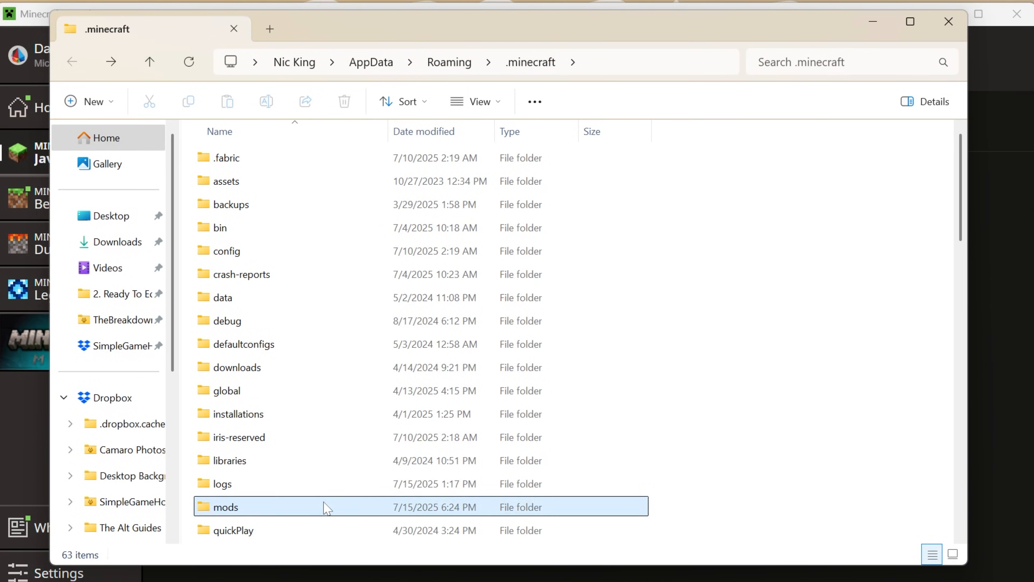
pyautogui.doubleClick(226, 506)
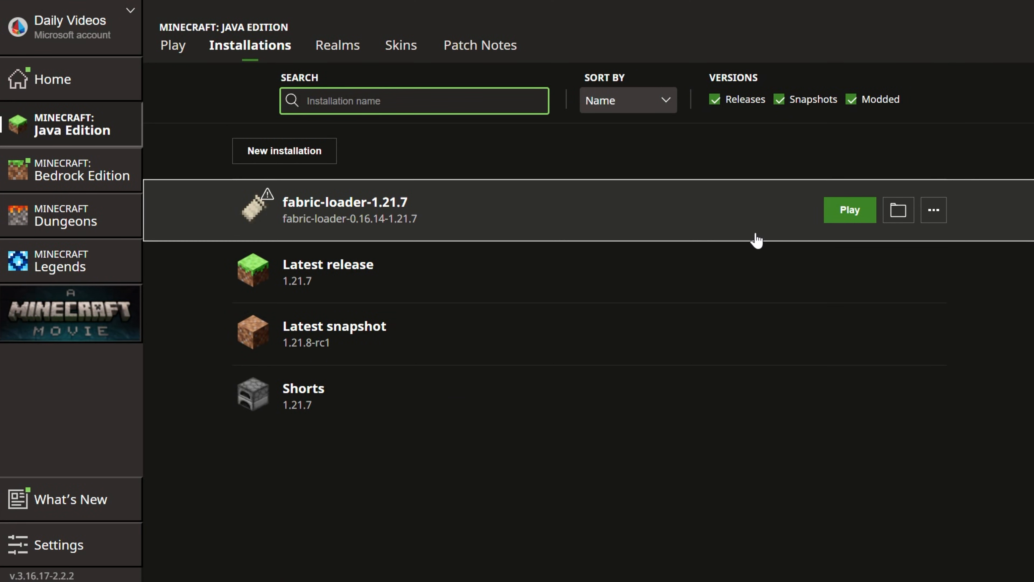
# Step: Launch fabric-loader-1.21.7 and play past the modified-installation warning
pyautogui.click(849, 210)
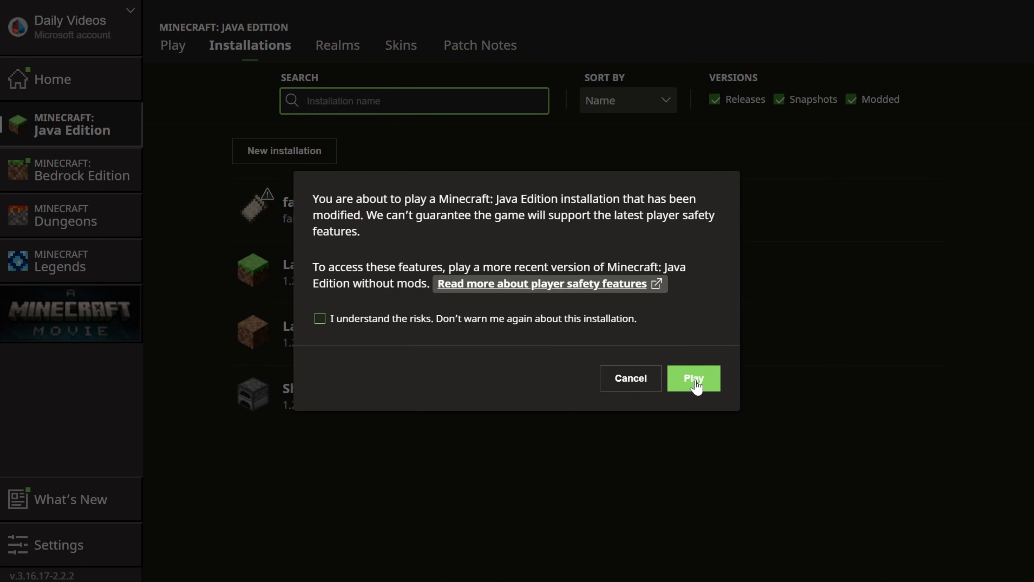
pyautogui.click(693, 378)
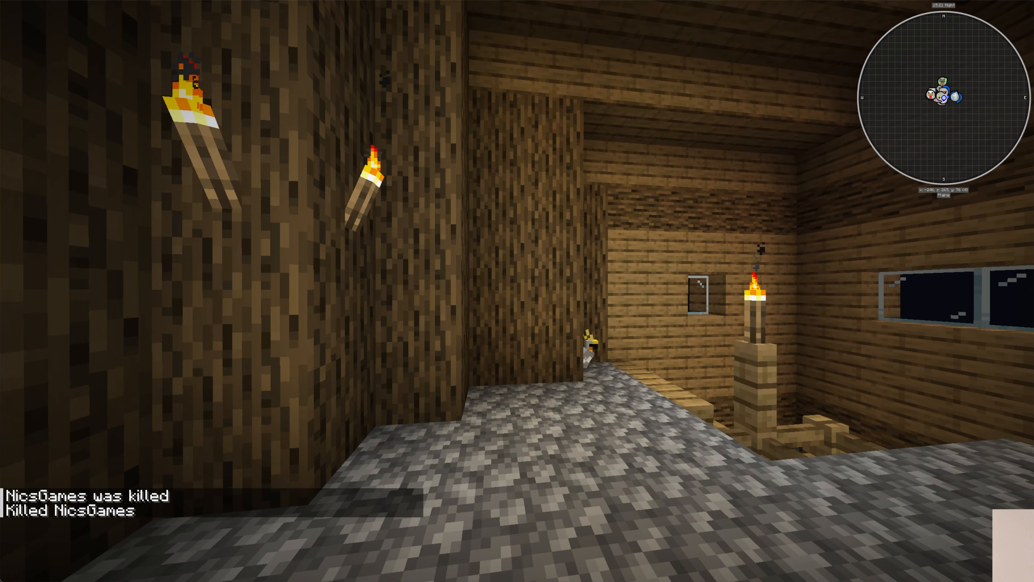
pyautogui.moveTo(517, 291)
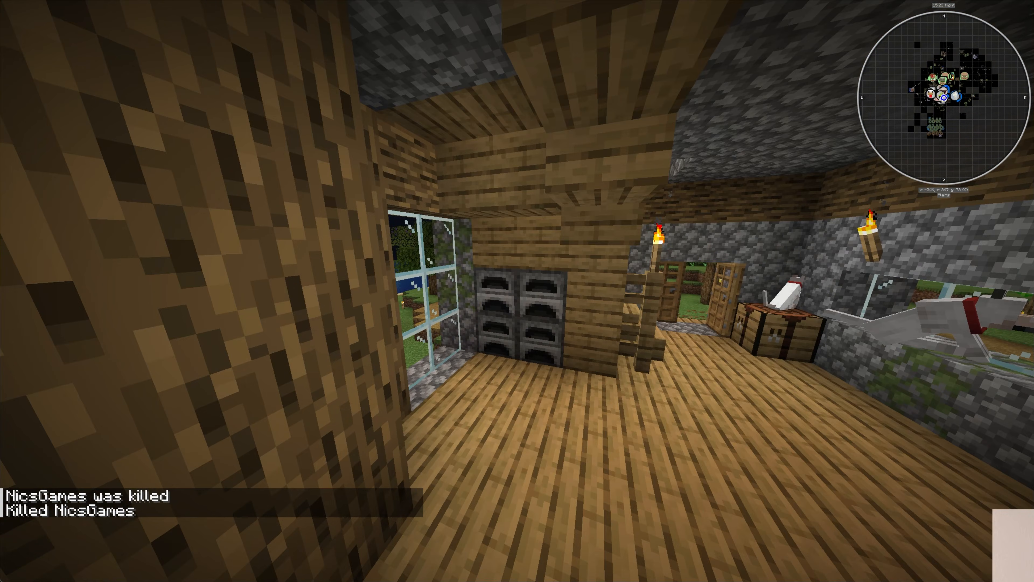
# Step: Switch to Creative with /gamemode creative and bring up JourneyMap's Manage Waypoints screen
pyautogui.write('/gamemode')
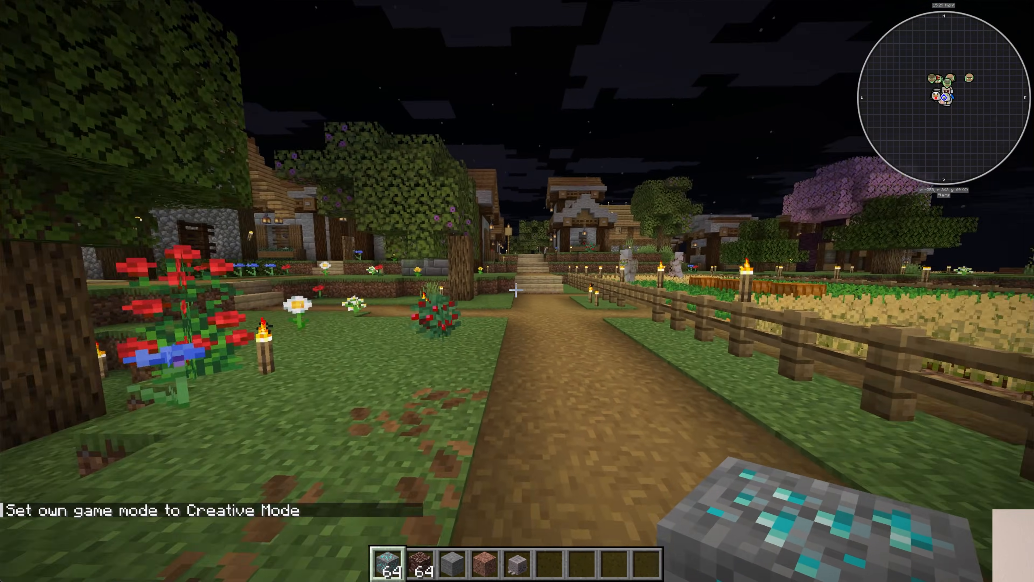
pyautogui.moveTo(517, 291)
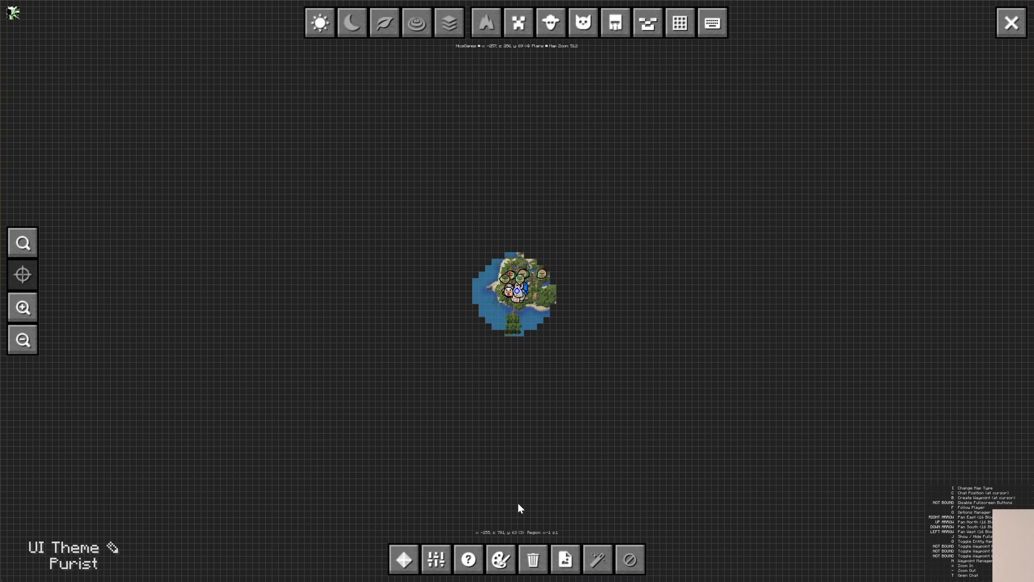
pyautogui.click(402, 558)
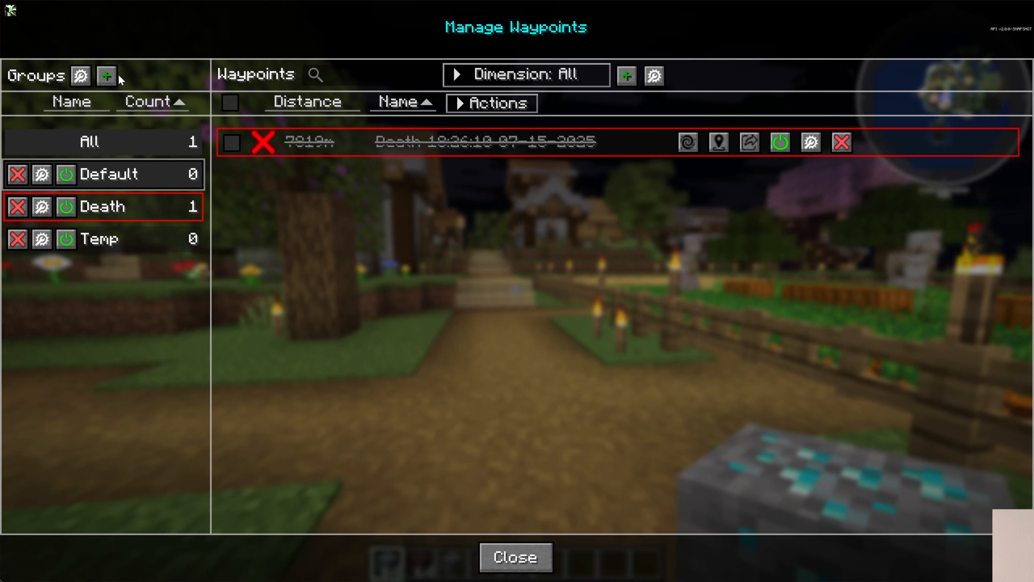
# Step: Create a new Overworld waypoint named Spawn at the current position -257, 256, 69
pyautogui.click(625, 75)
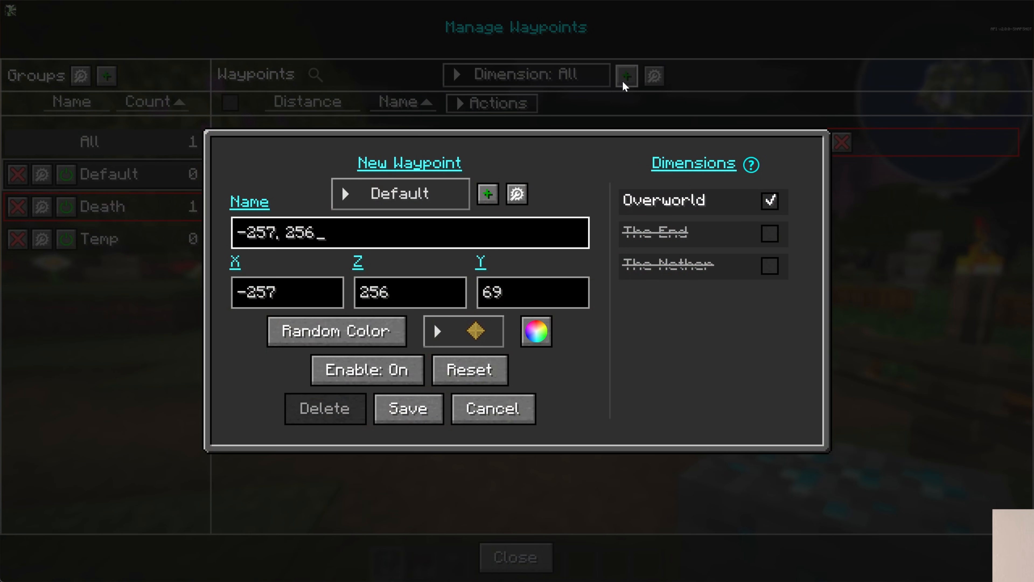
pyautogui.write('Sp')
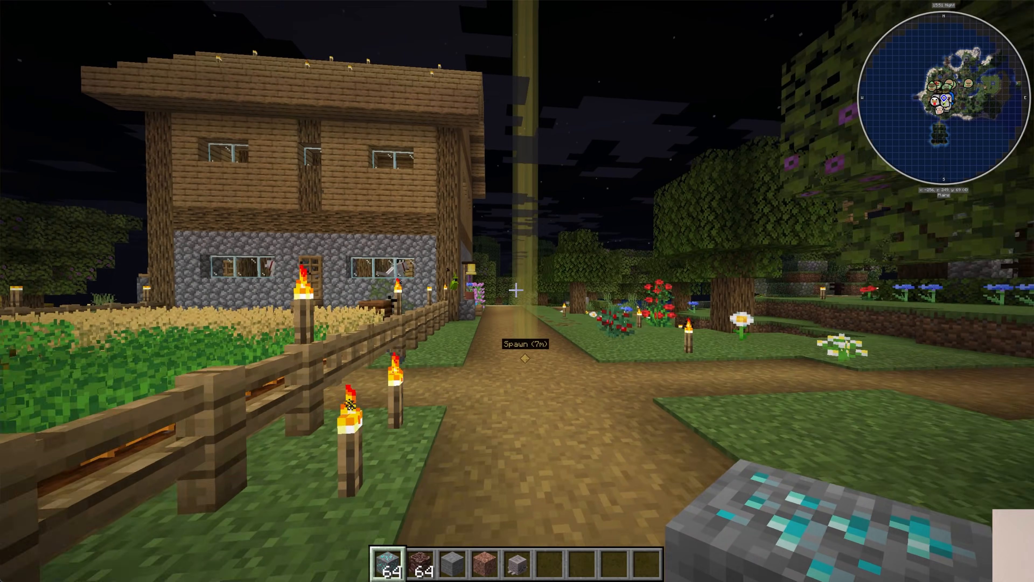
pyautogui.press('m')
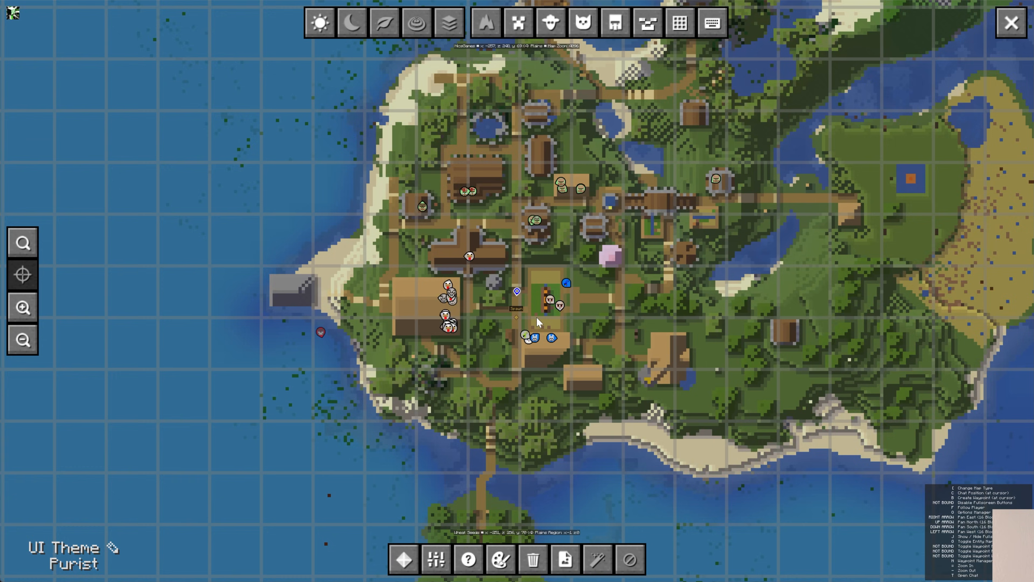
pyautogui.click(1010, 22)
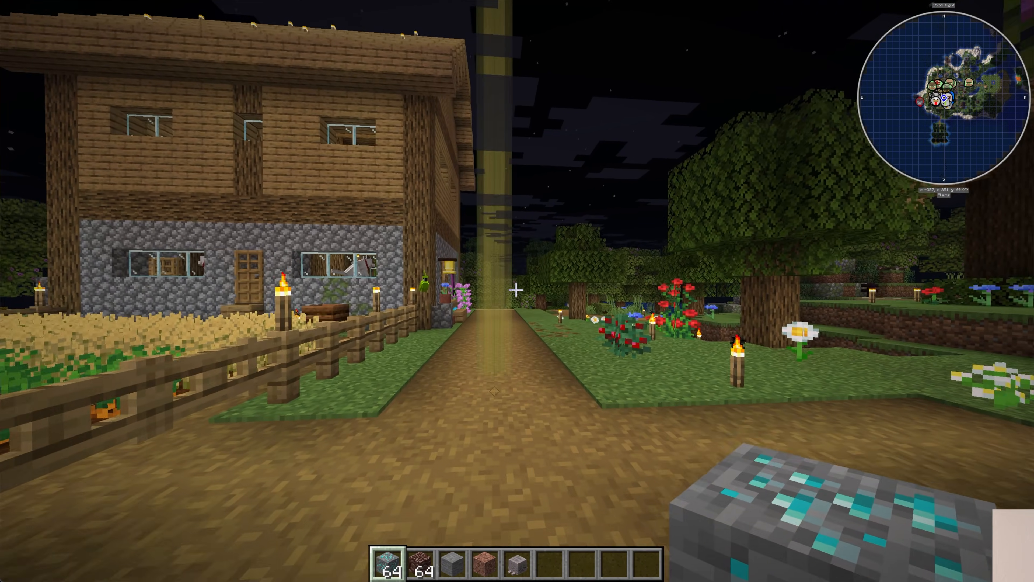
pyautogui.press('w')
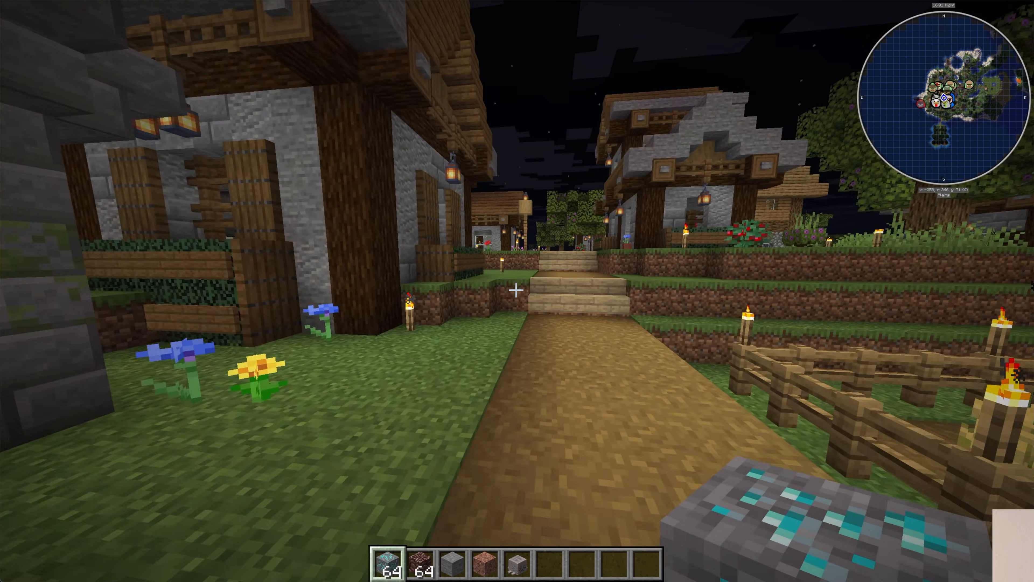